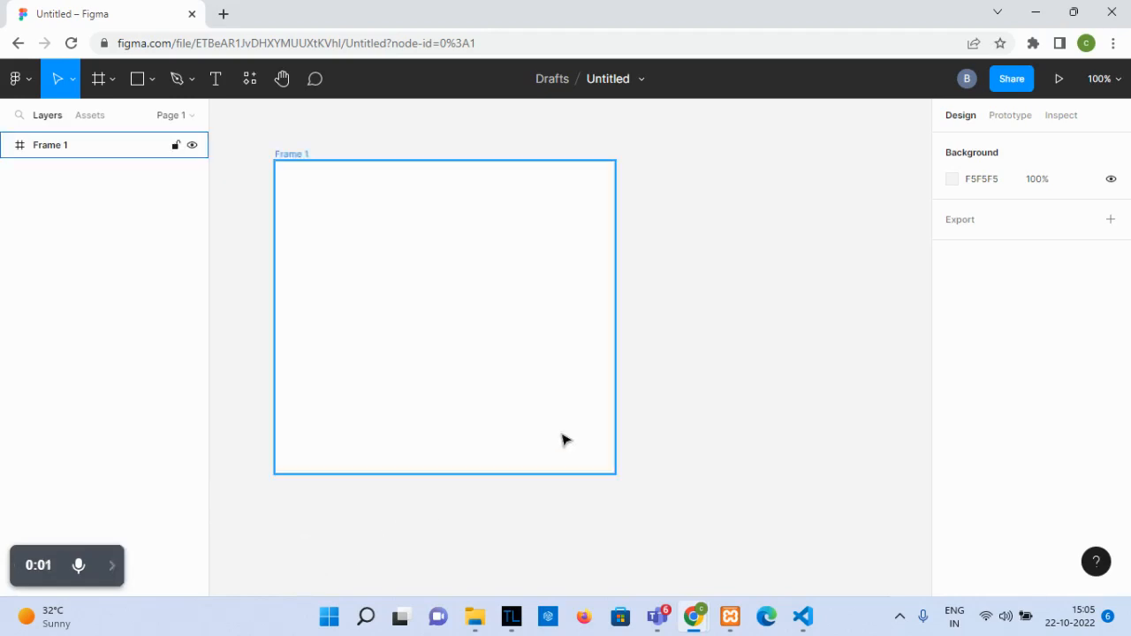
mouse_move(545, 329)
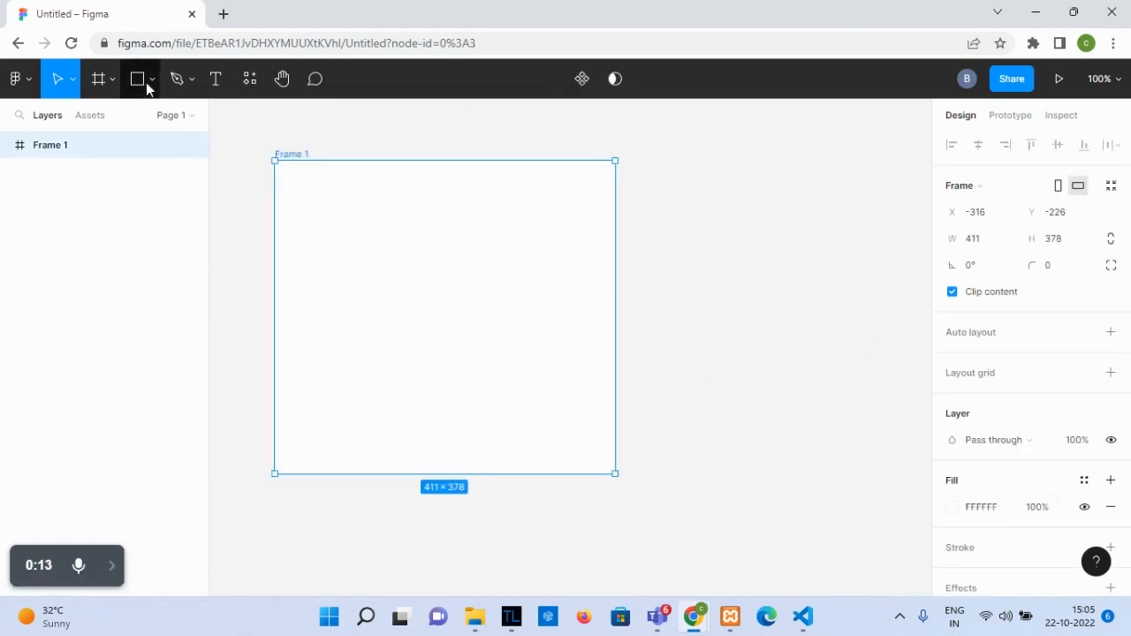
Draw a 158×48 rectangle in Frame 1 with a centred, full-width 'Button' label at size 18
left_click(138, 78)
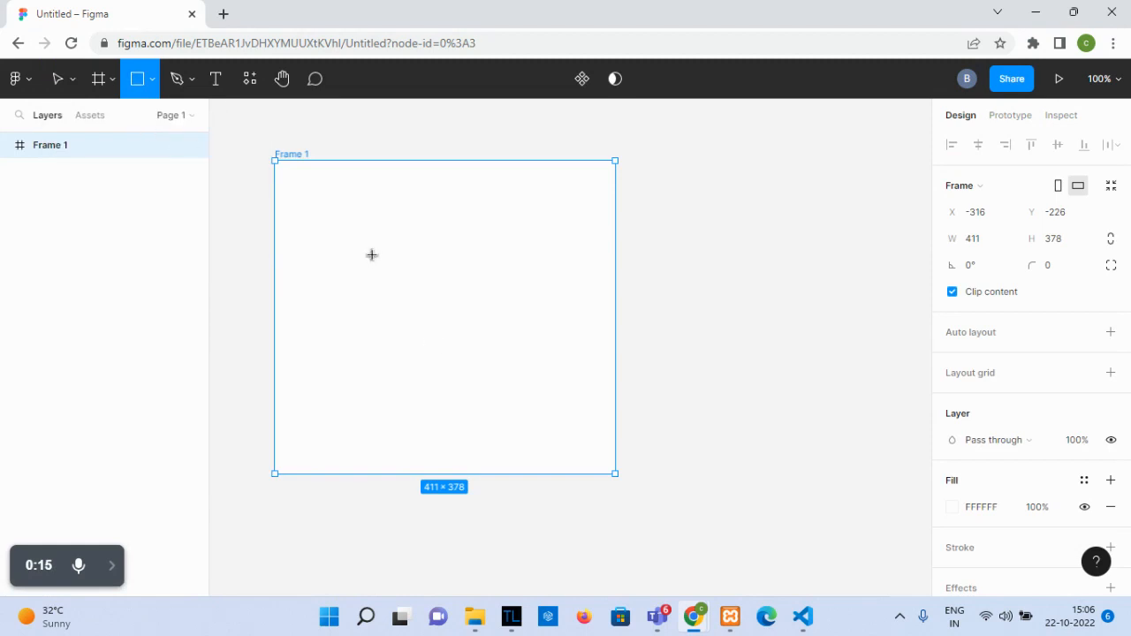
left_click_drag(340, 256, 473, 291)
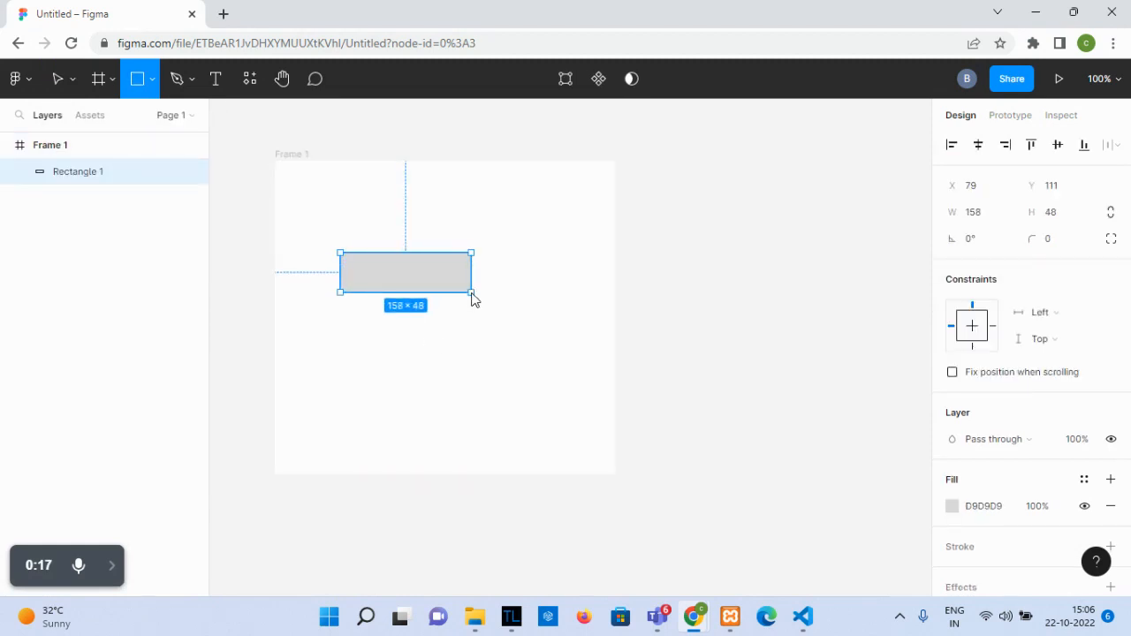
left_click(214, 78)
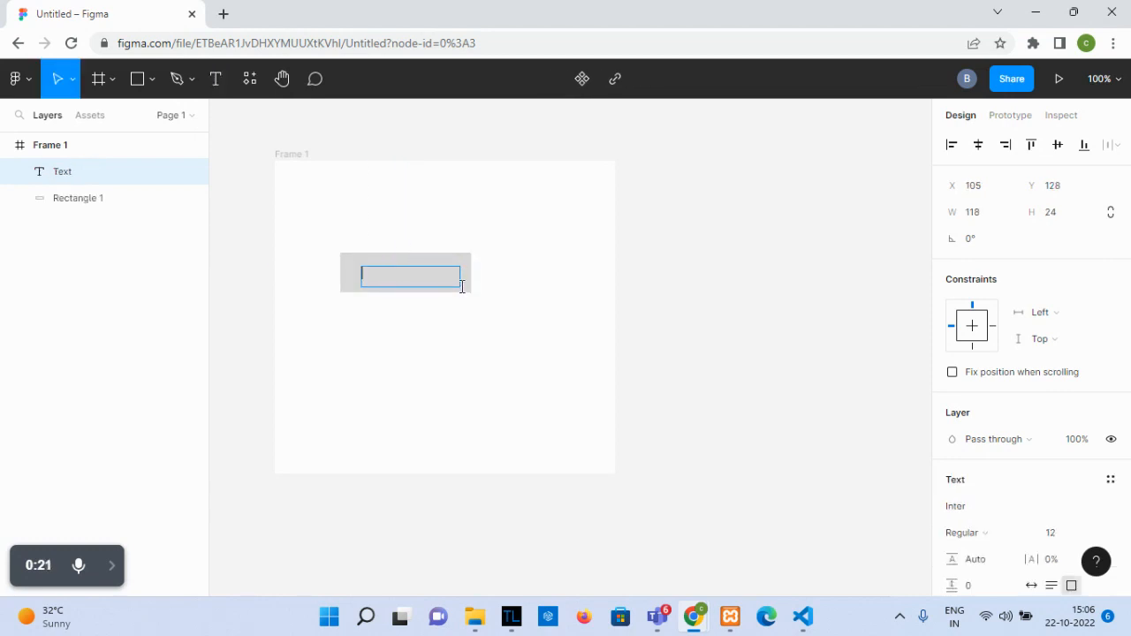
type("Button")
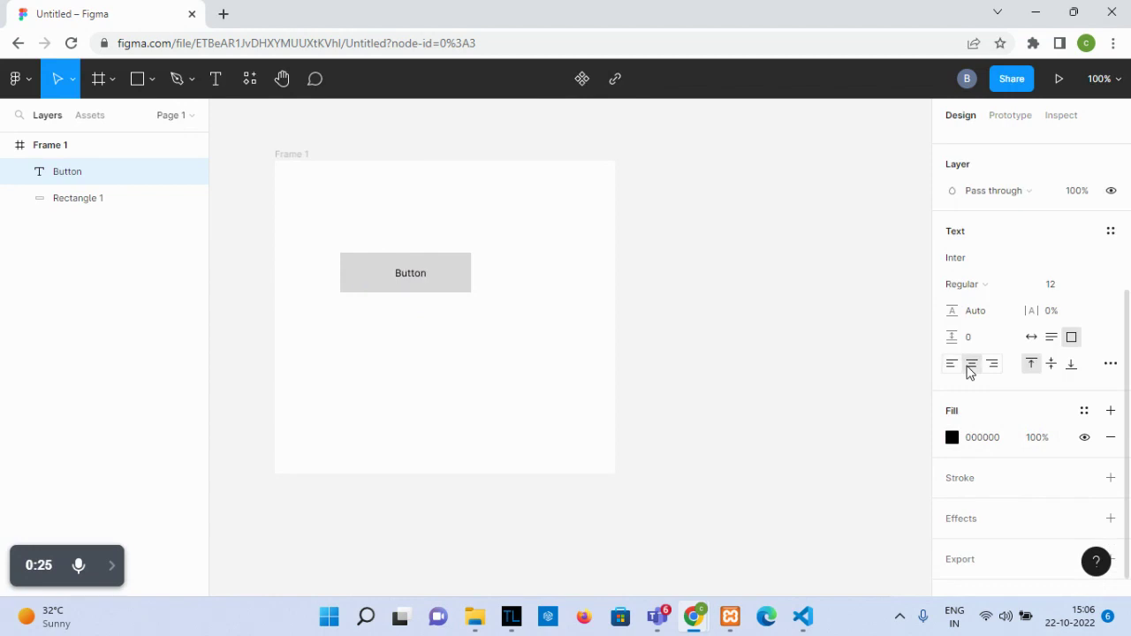
double_click(408, 272)
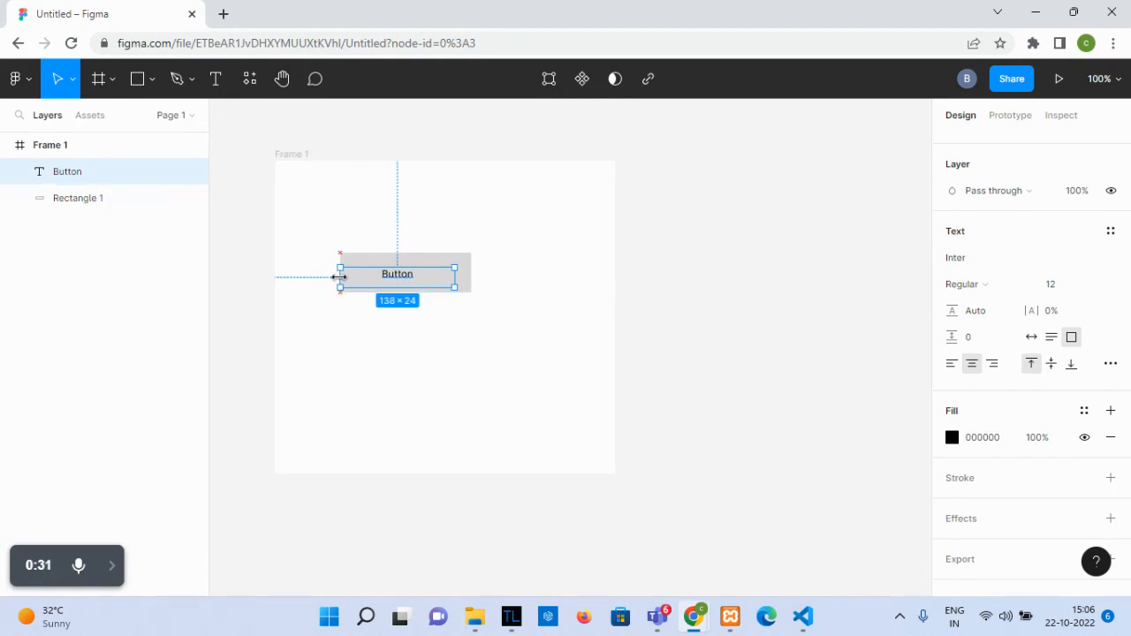
left_click_drag(454, 273, 471, 273)
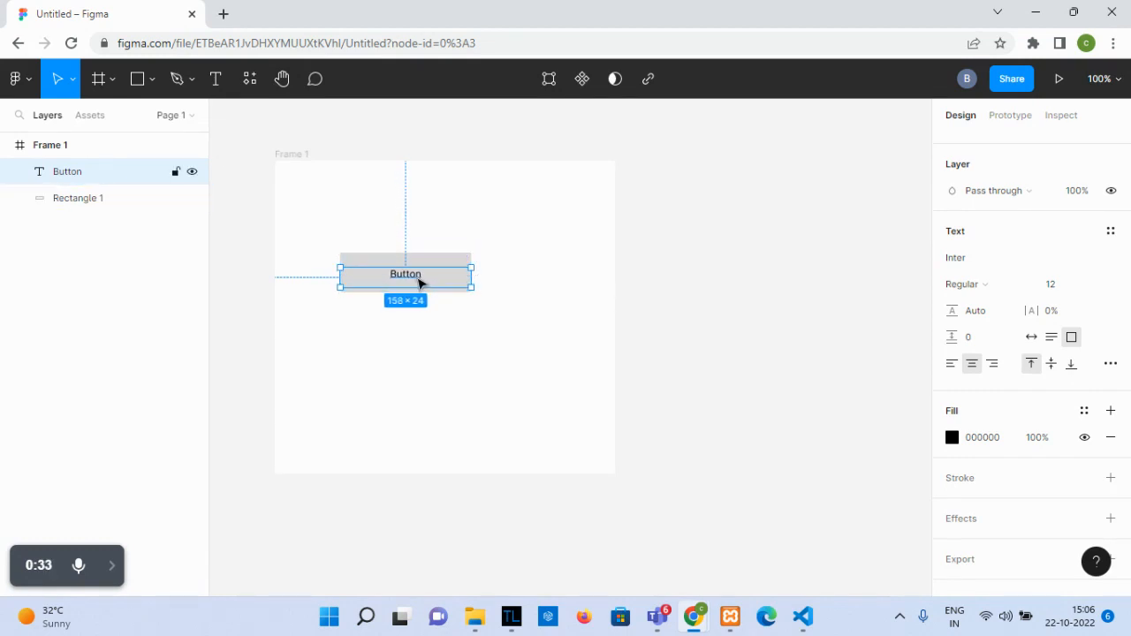
left_click(1051, 284)
type("18")
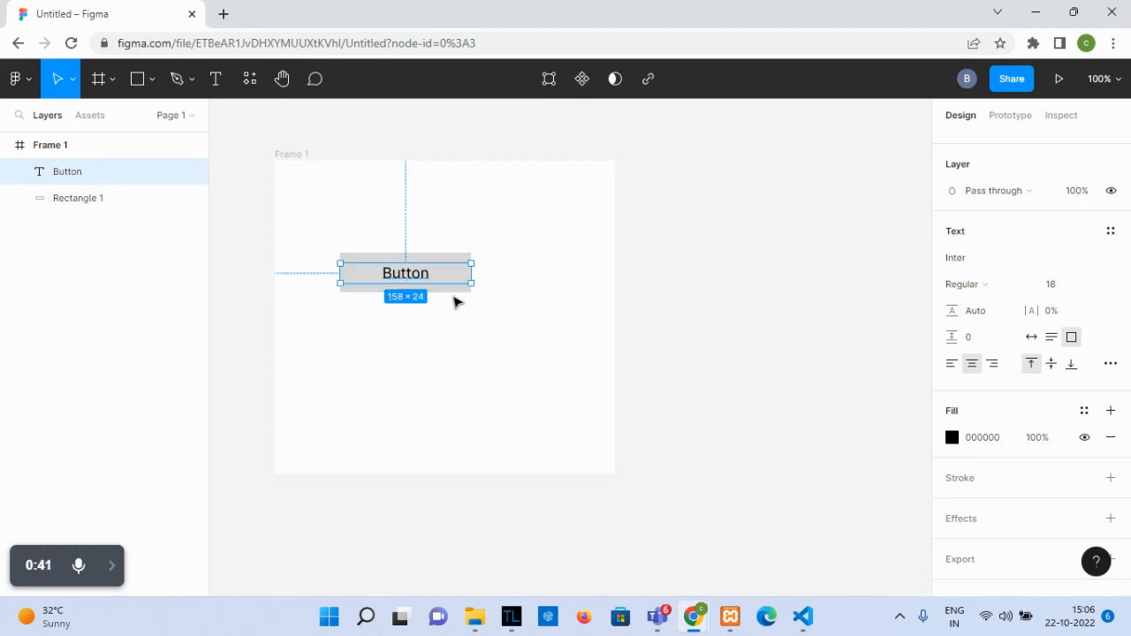
Give Rectangle 1 fully rounded pill corners and select it together with the Button label
left_click(78, 197)
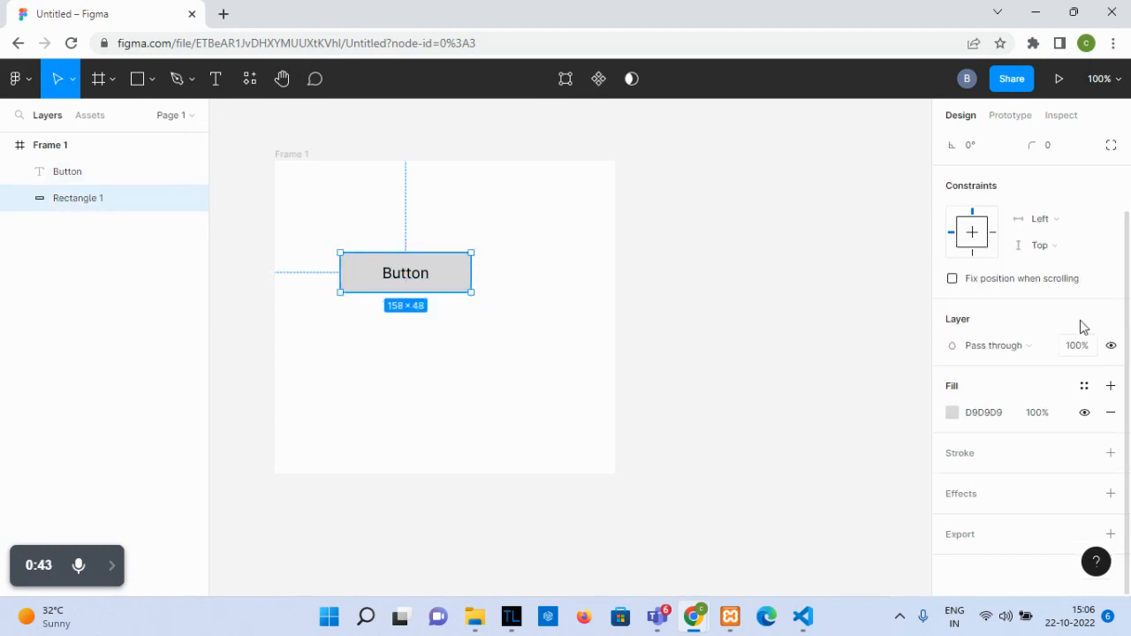
type("20")
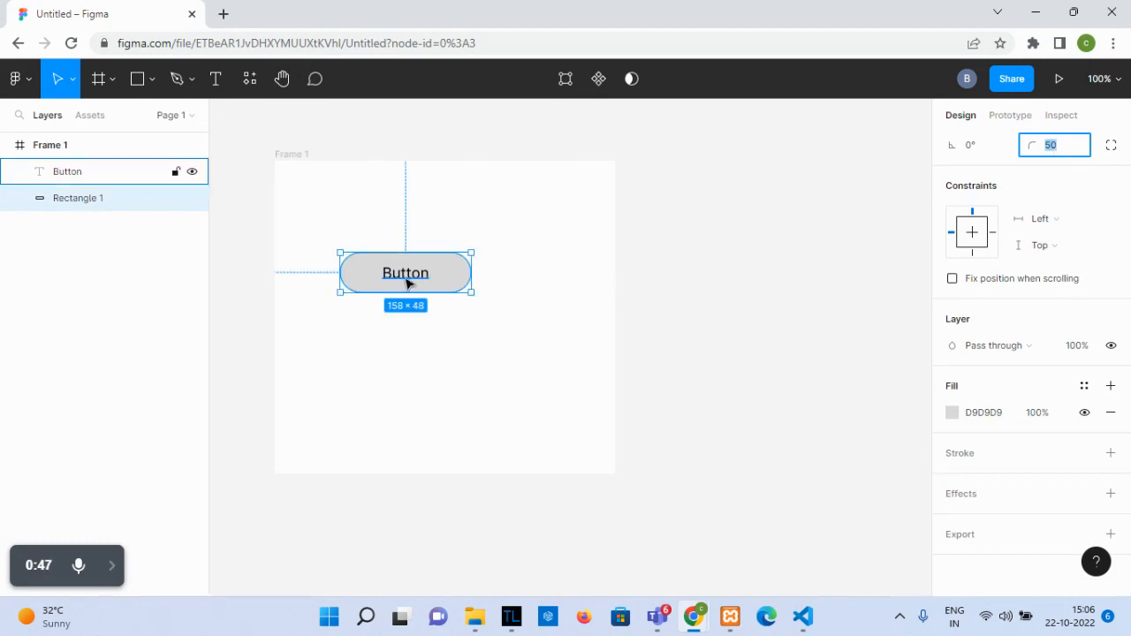
left_click(404, 273)
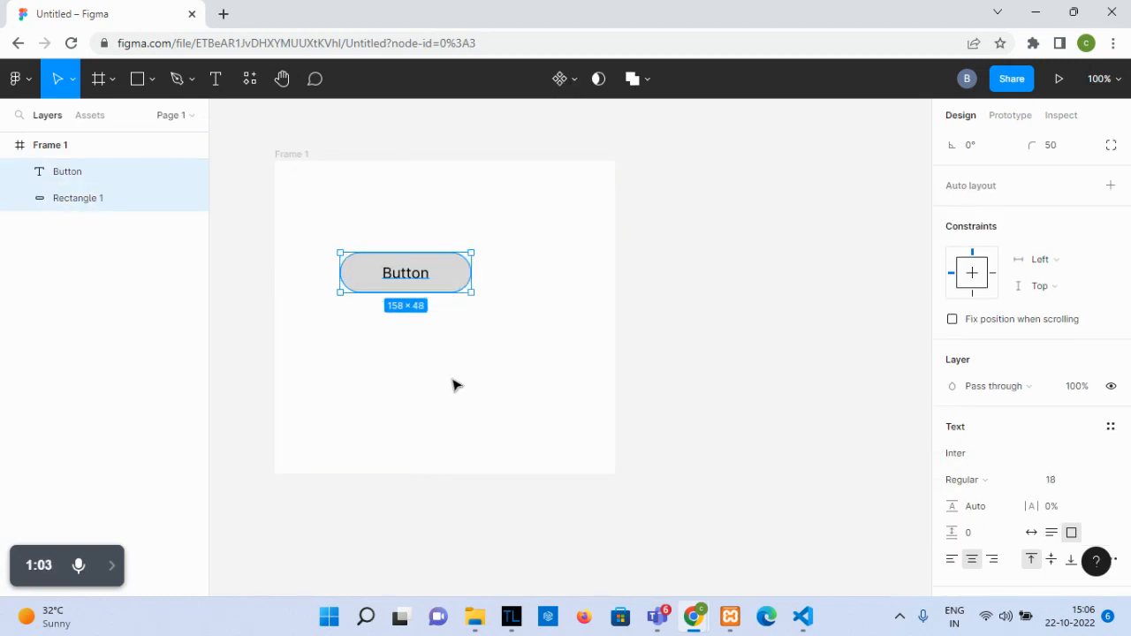
Wrap the rectangle and Button label in an auto layout frame
right_click(405, 272)
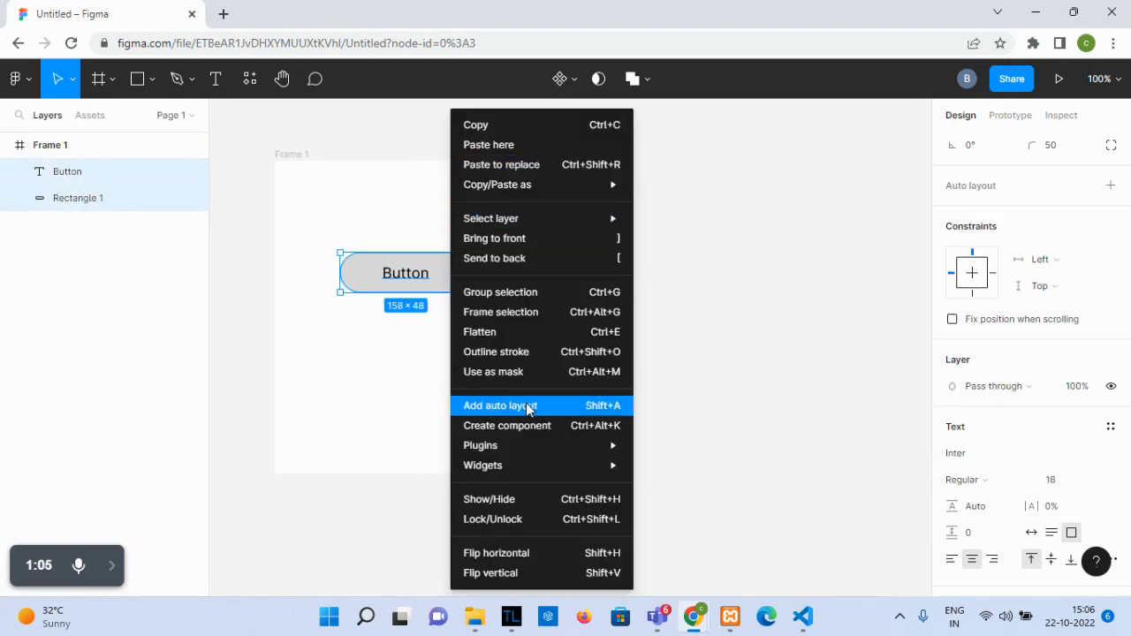
left_click(498, 405)
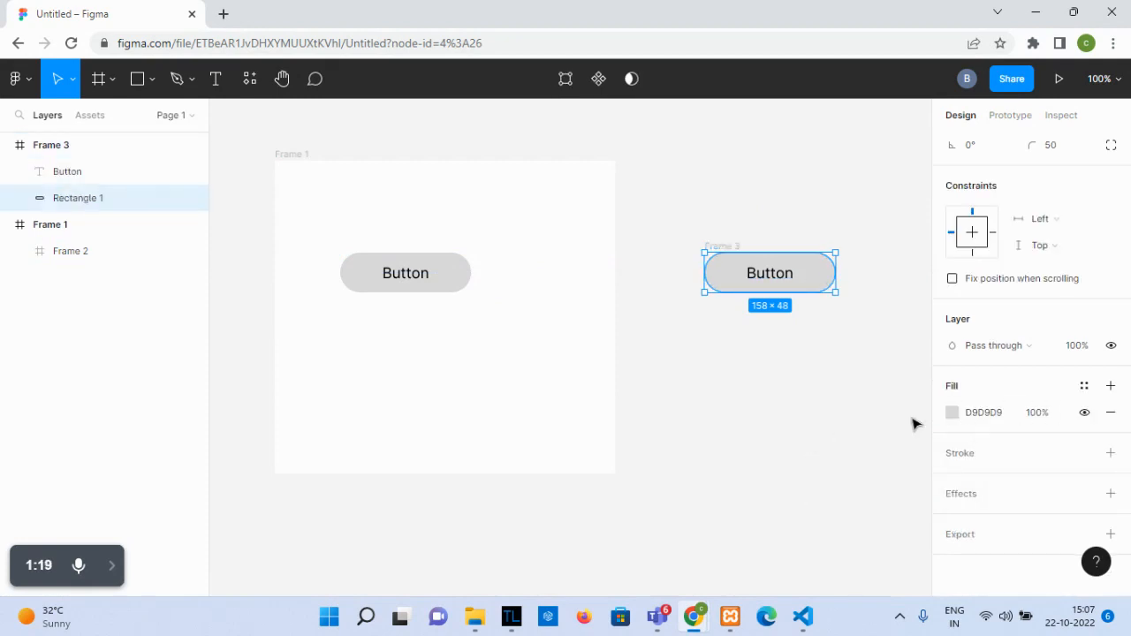
Change the fill of the copied button in Frame 3 to green
left_click(948, 412)
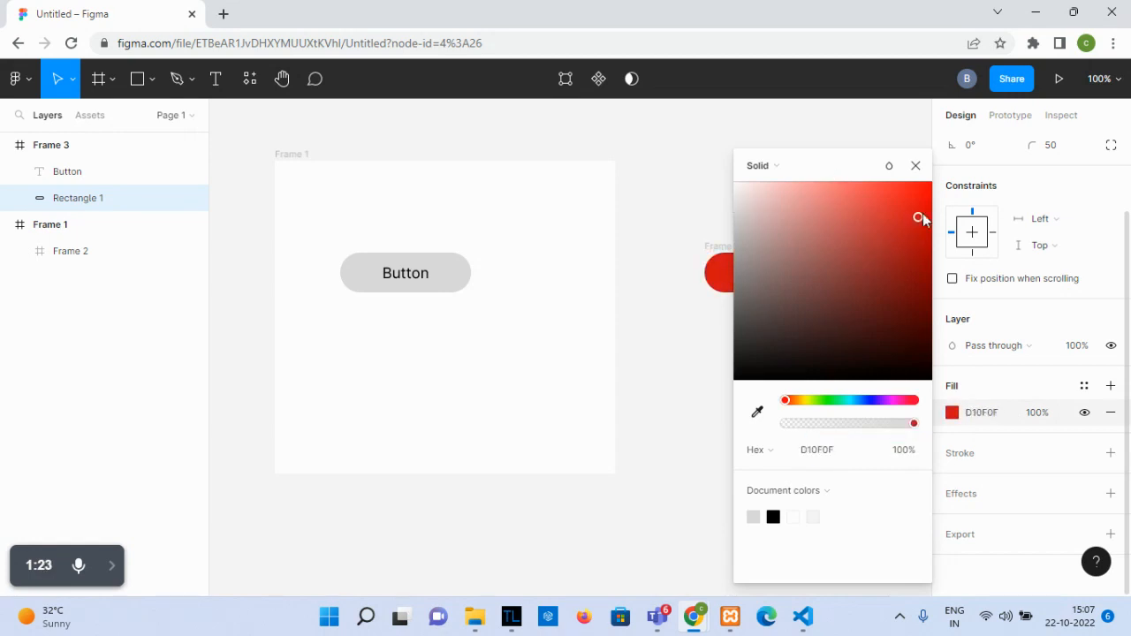
left_click(840, 331)
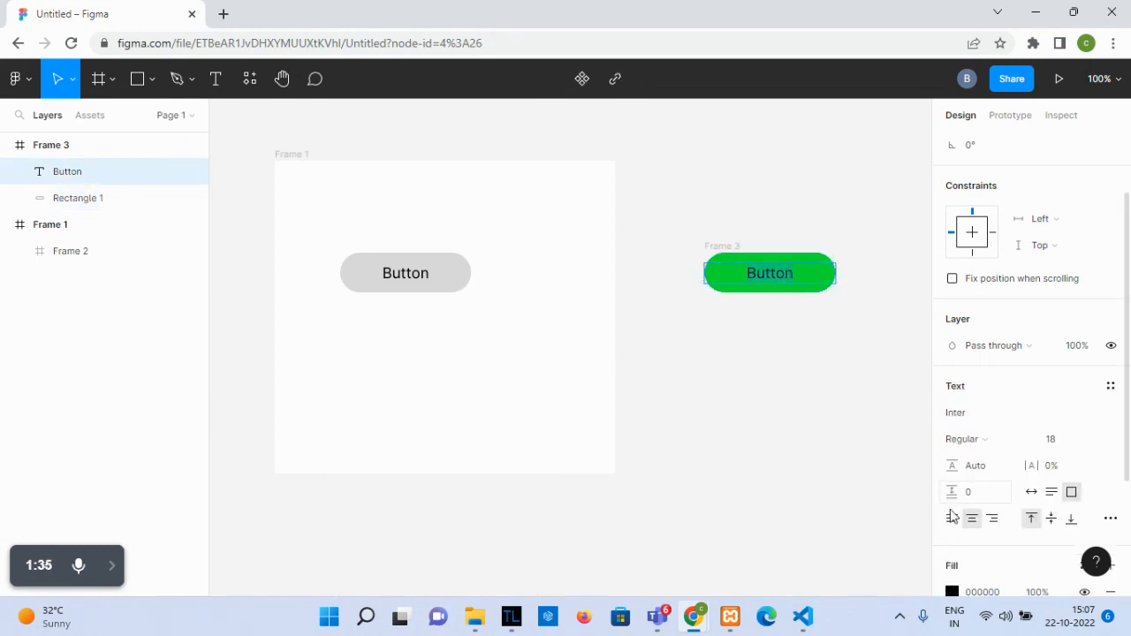
left_click(955, 591)
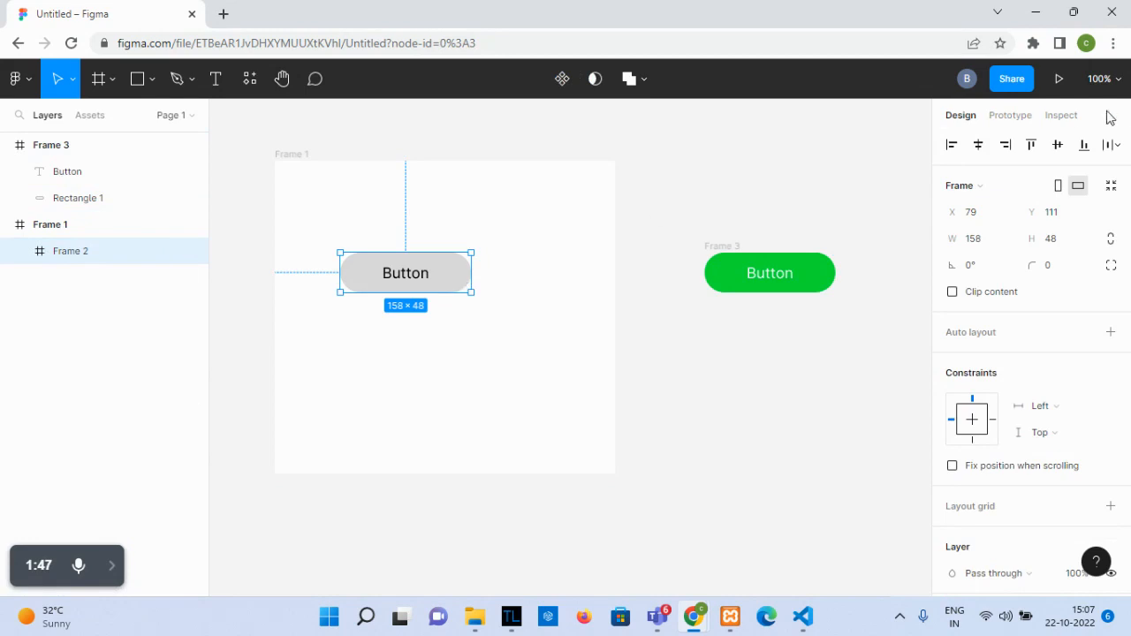
Set the grey button's interaction to While hovering, Open overlay, with Manual position
left_click(1009, 115)
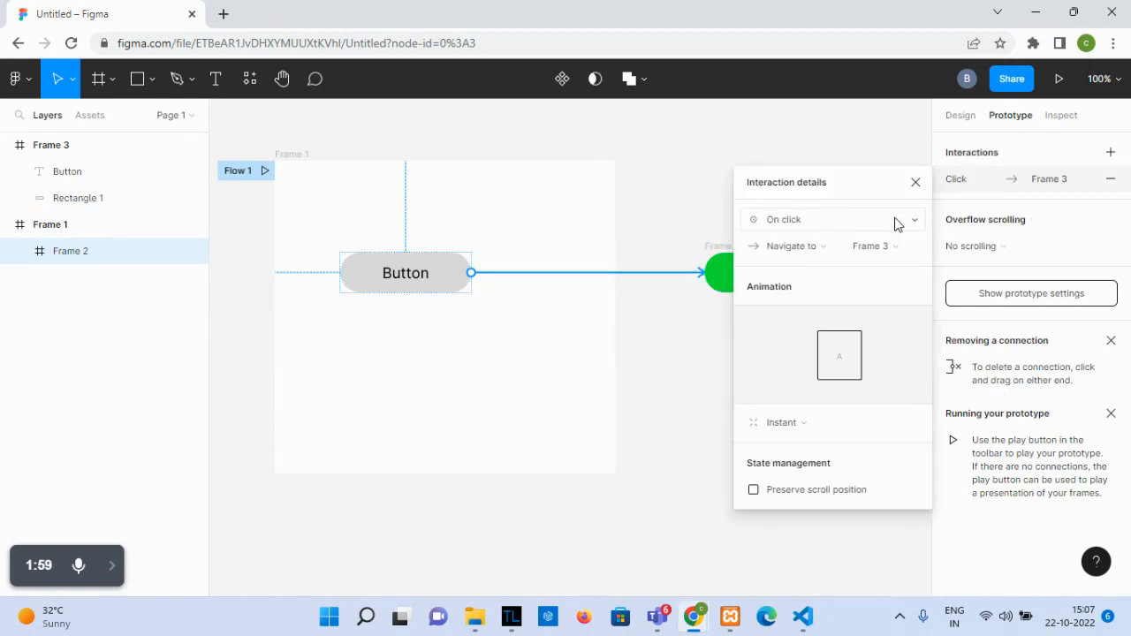
mouse_move(901, 226)
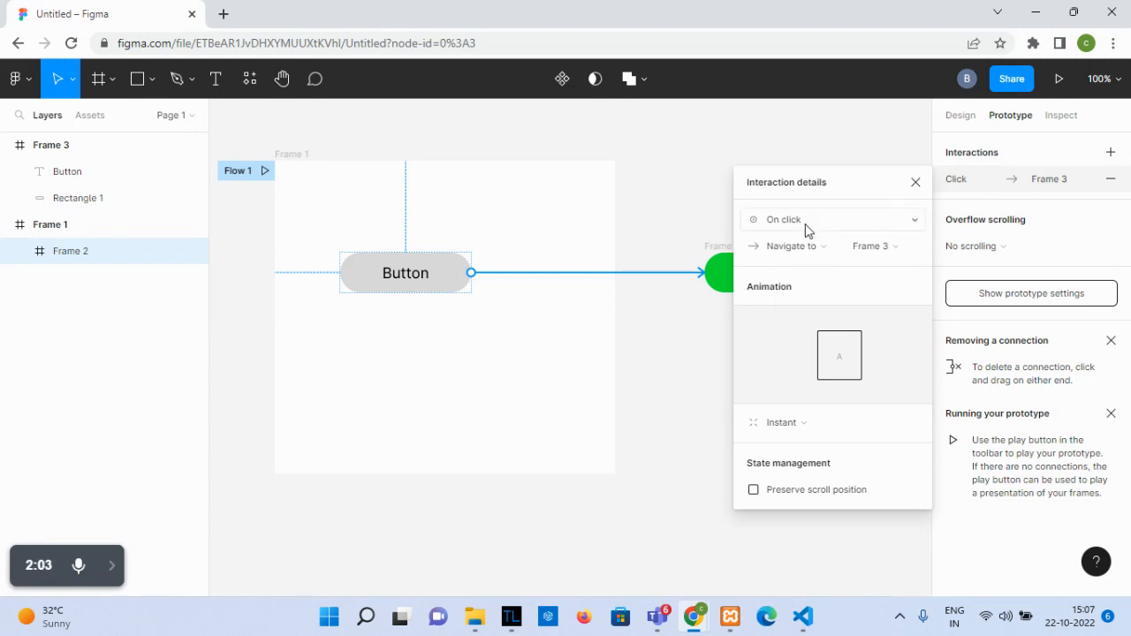
left_click(830, 220)
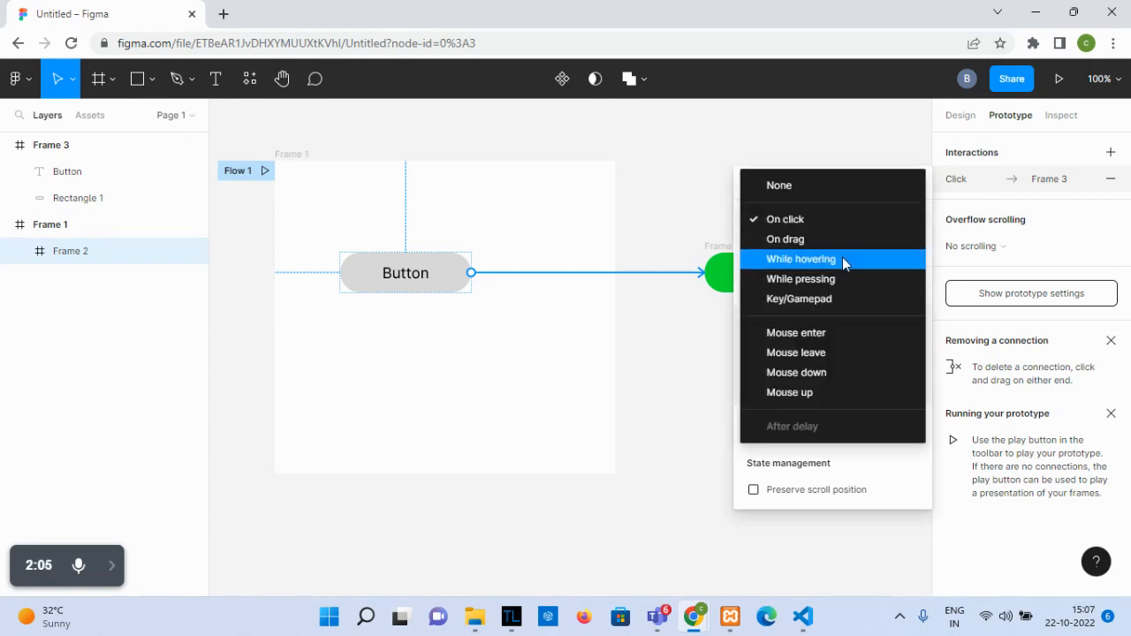
mouse_move(817, 264)
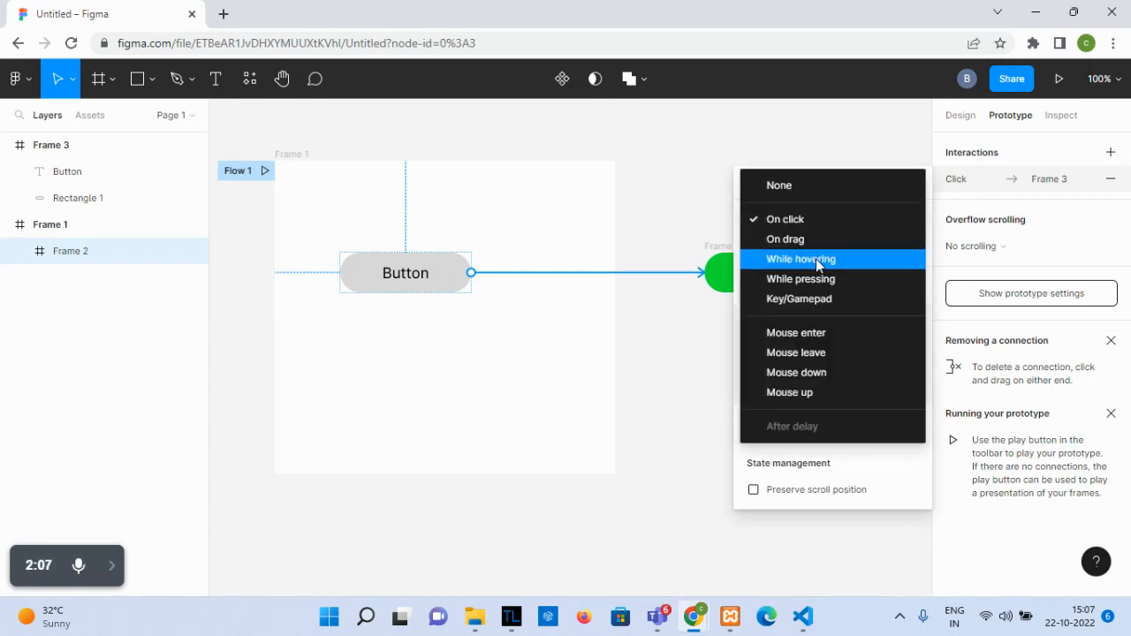
mouse_move(805, 270)
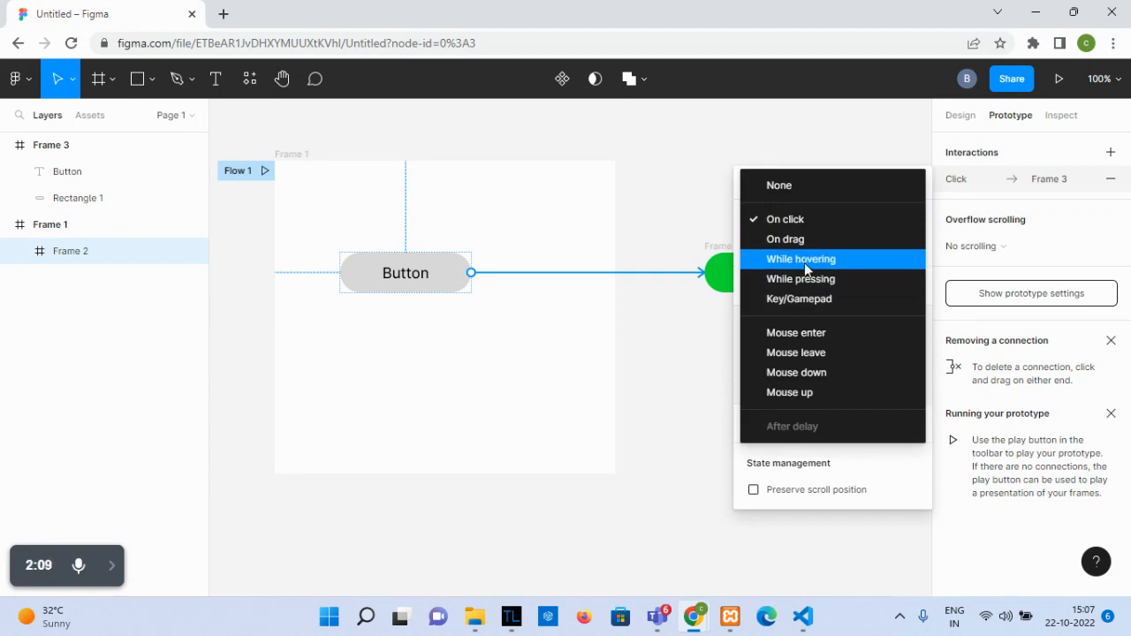
mouse_move(841, 264)
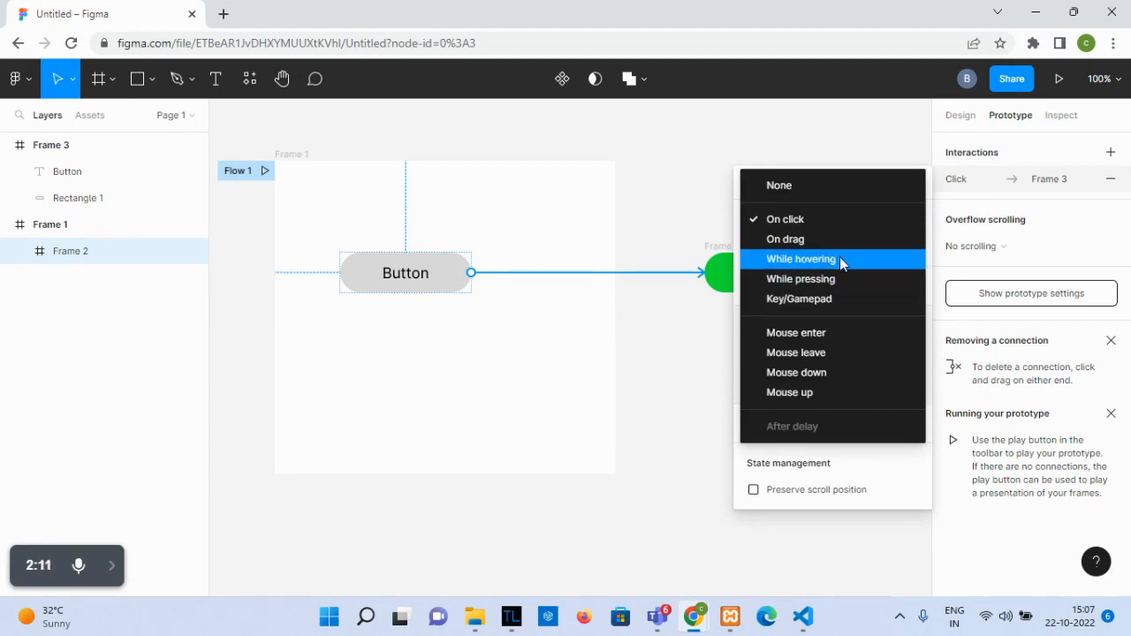
left_click(799, 259)
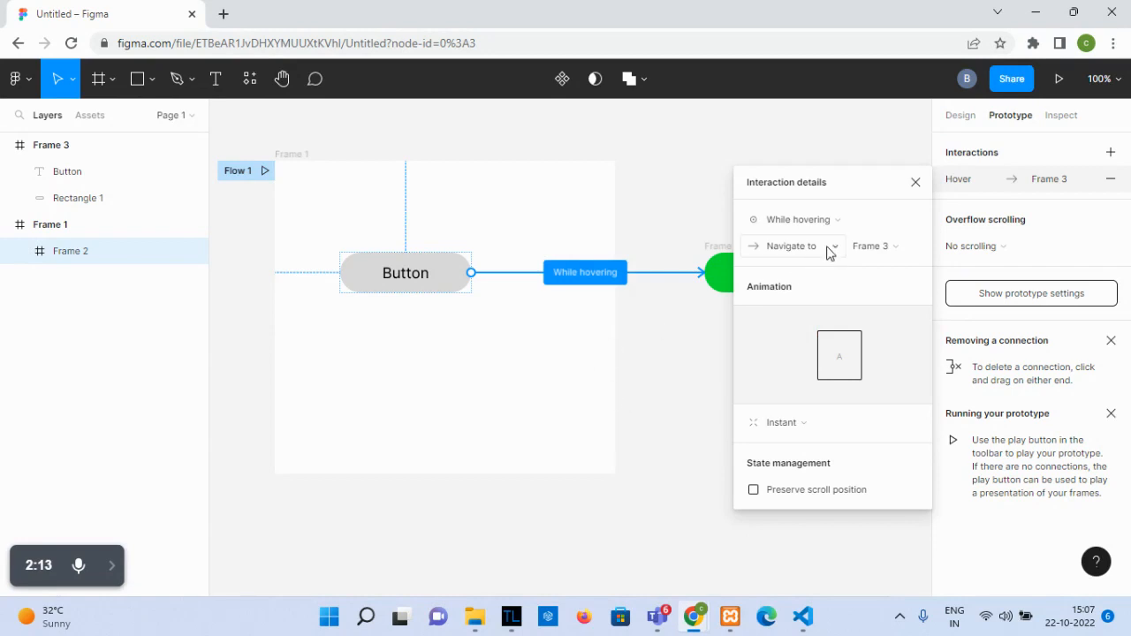
left_click(793, 246)
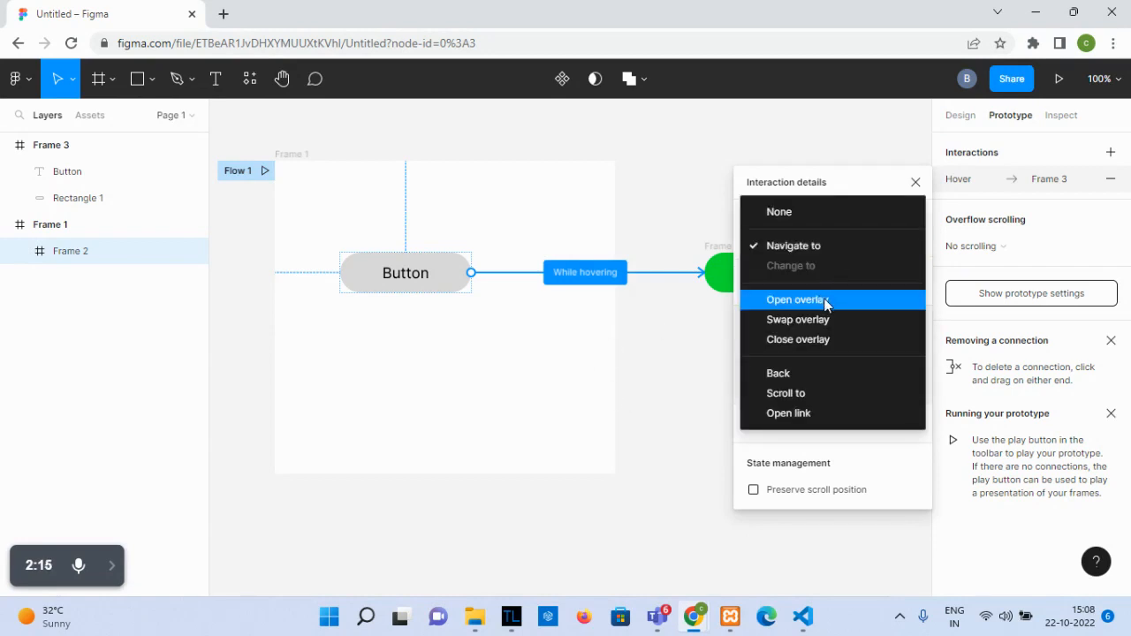
left_click(796, 300)
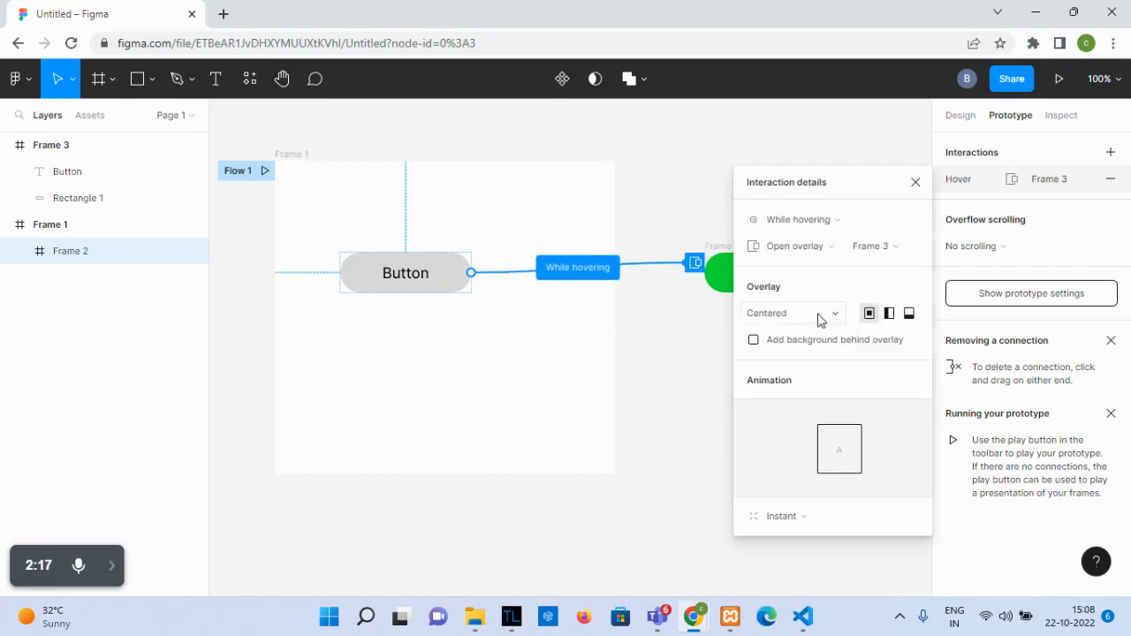
left_click(791, 313)
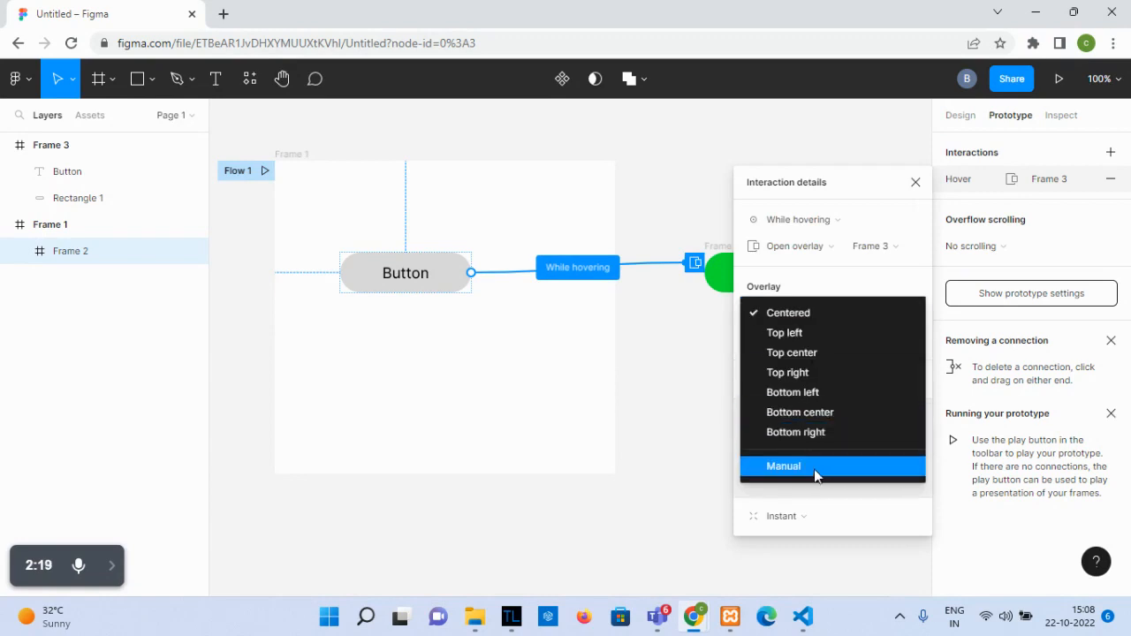
left_click(783, 466)
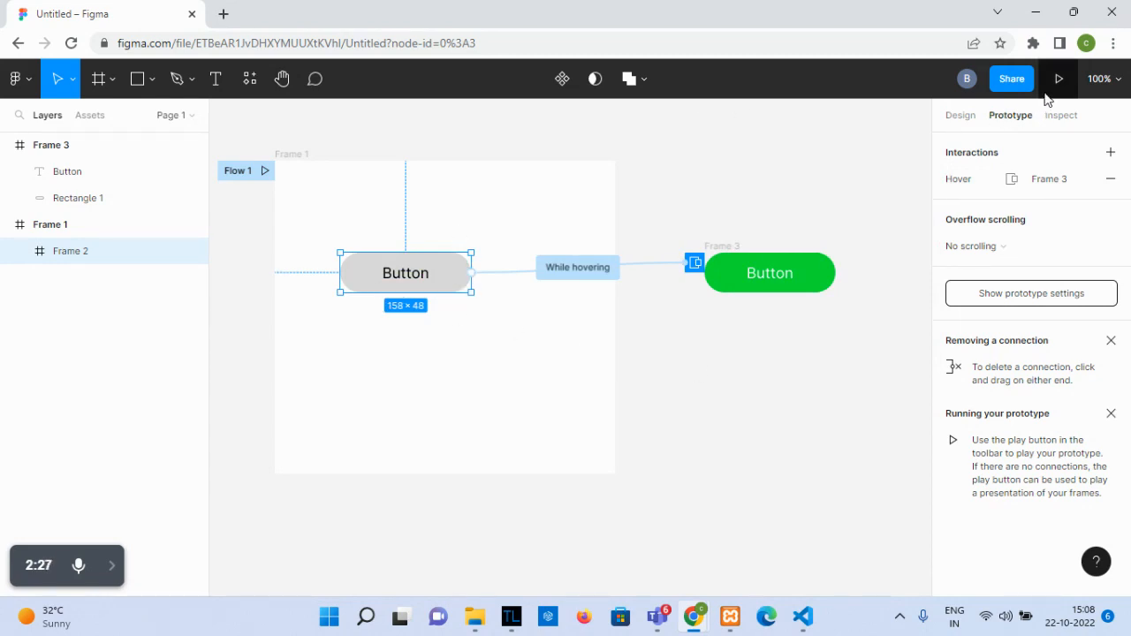
Present the prototype, check the button turns green on hover, then return to the editor
left_click(1083, 78)
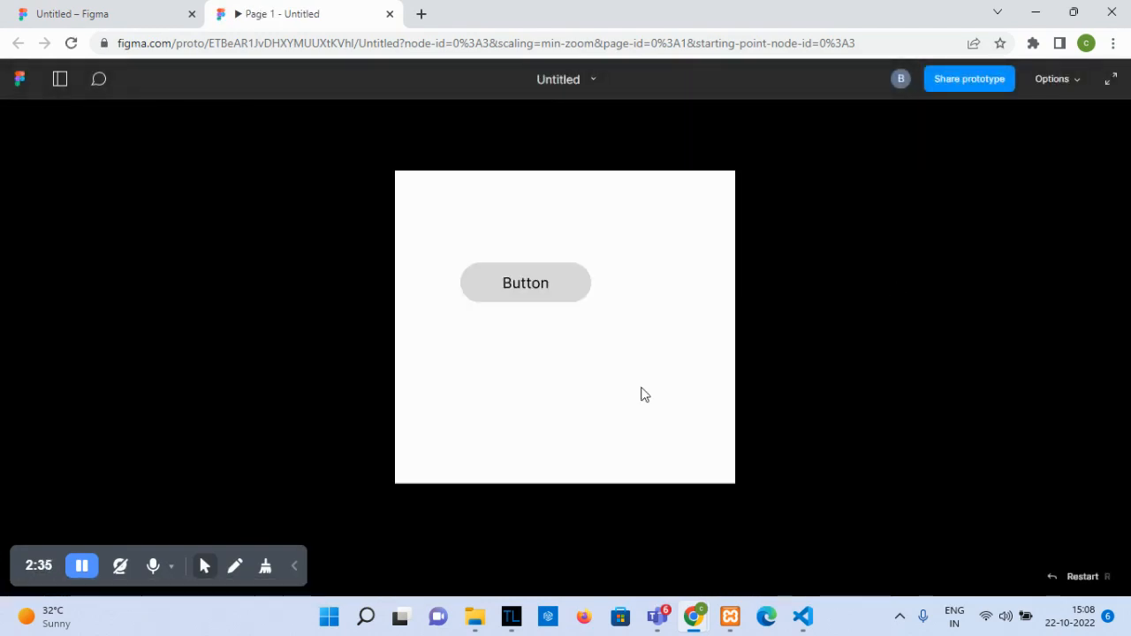
mouse_move(552, 396)
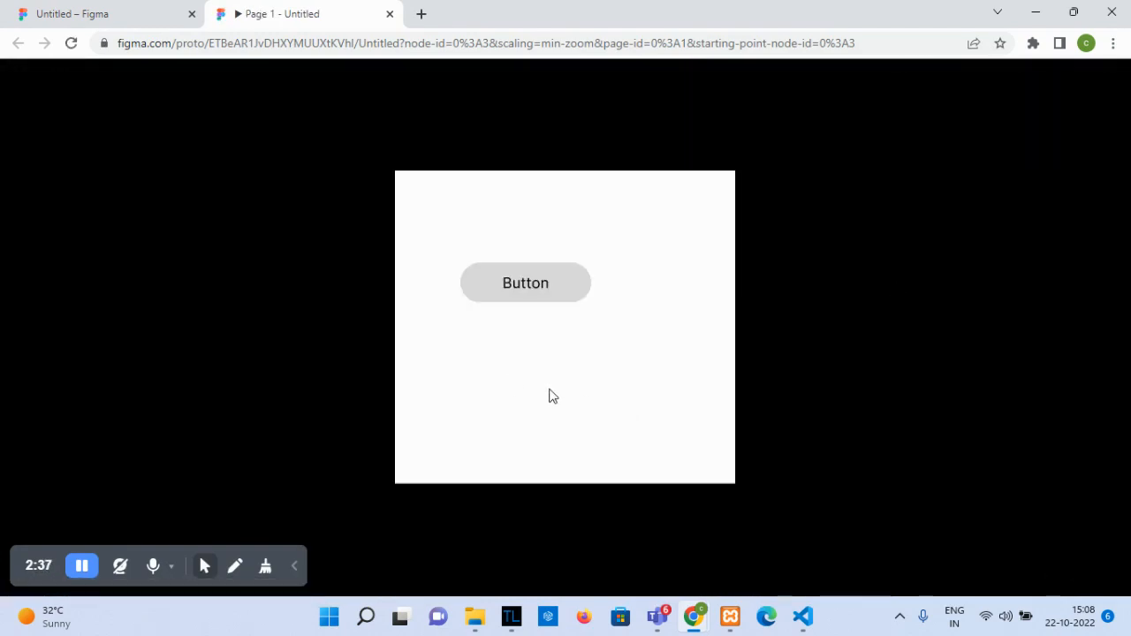
mouse_move(557, 335)
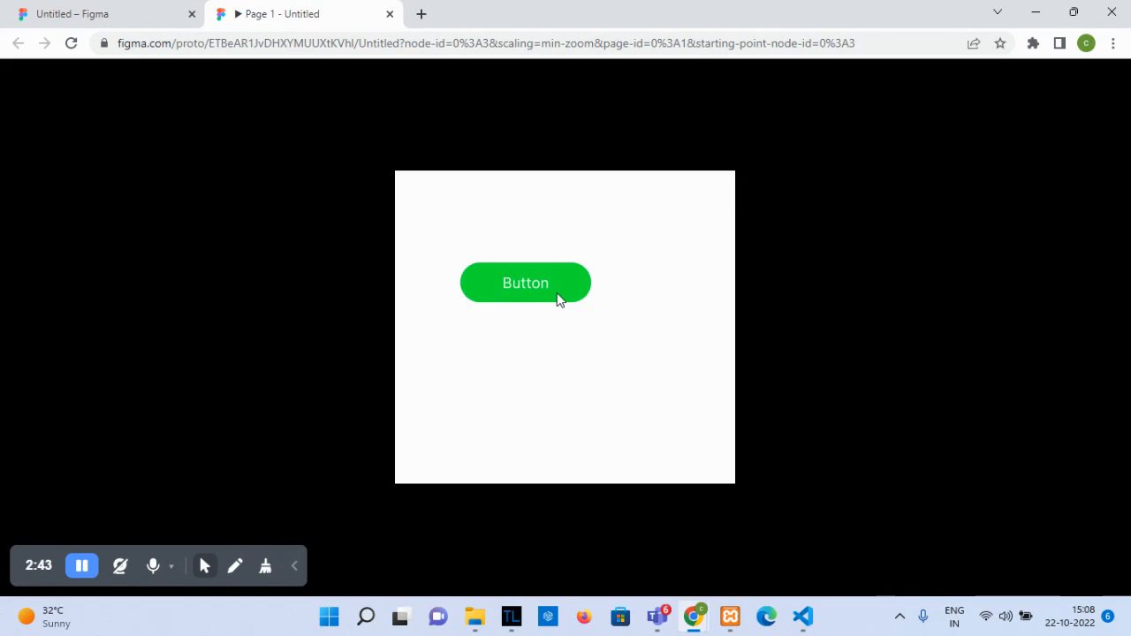
left_click(525, 283)
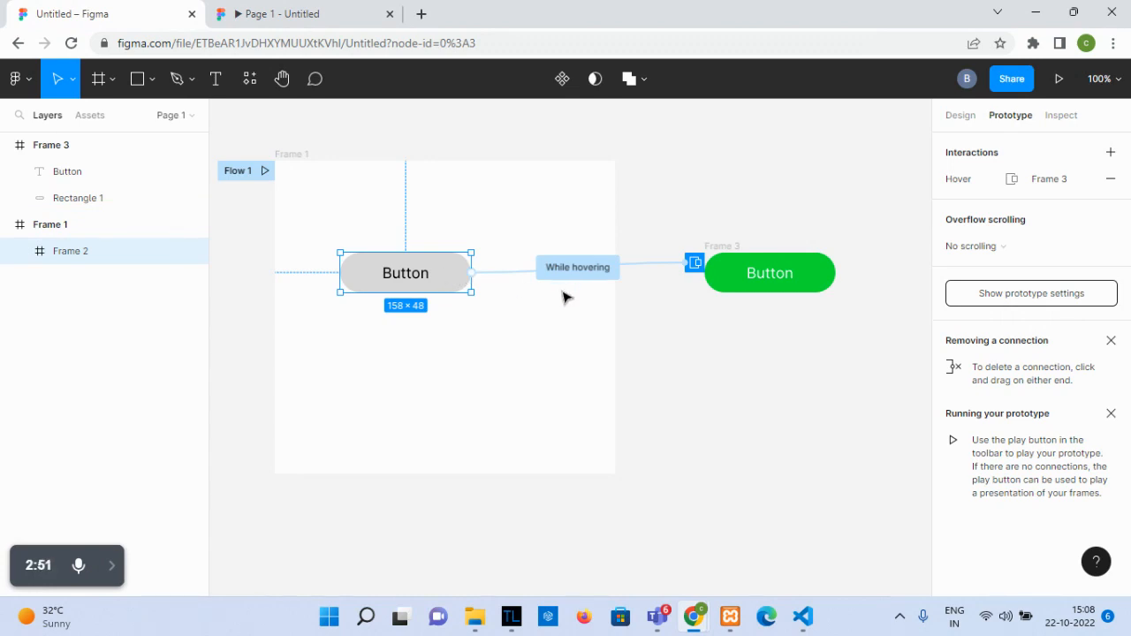
left_click(49, 223)
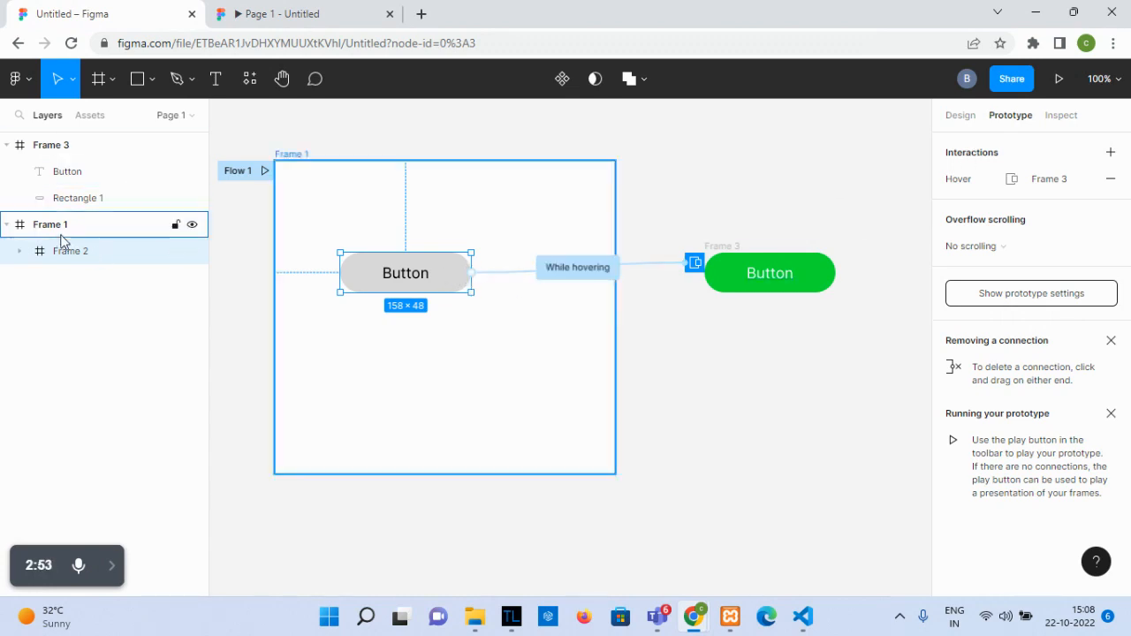
left_click(52, 145)
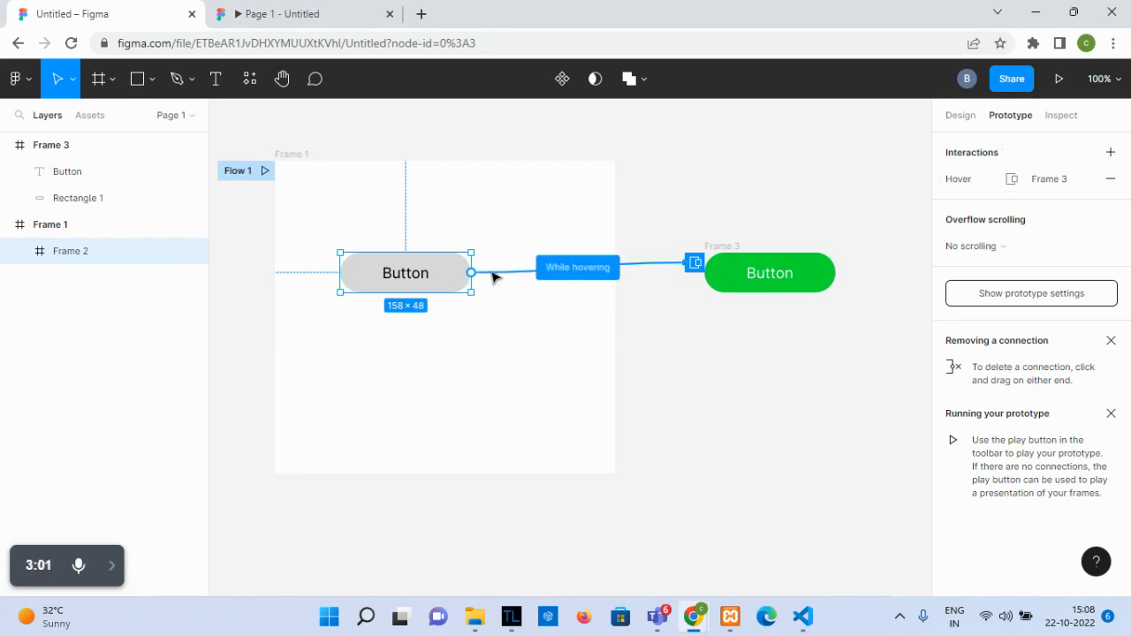
left_click(577, 267)
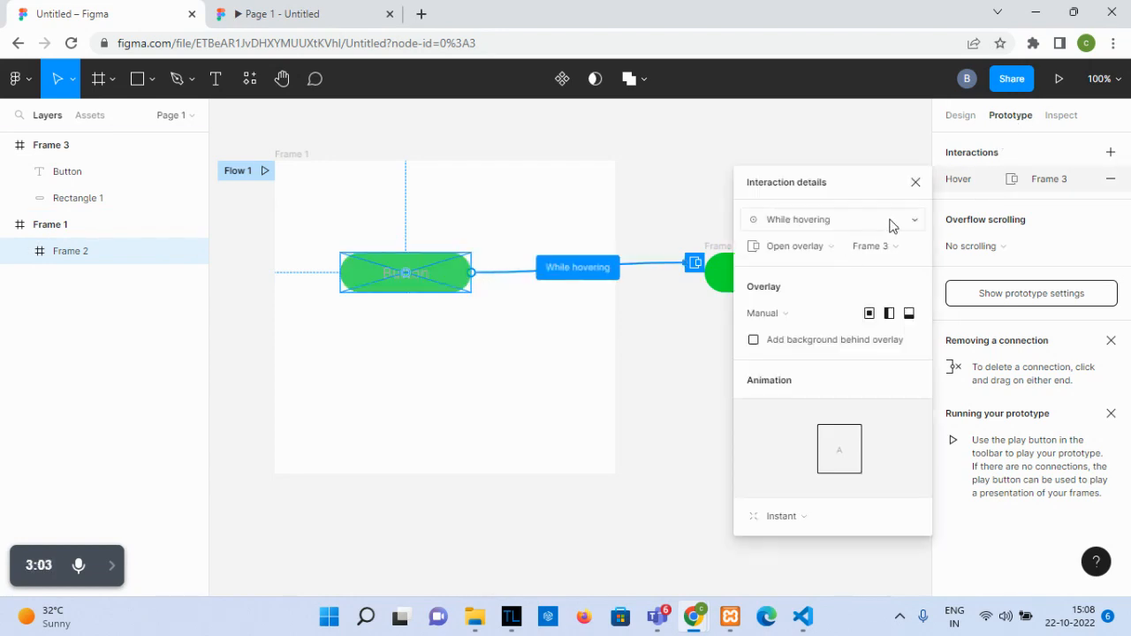
left_click(830, 220)
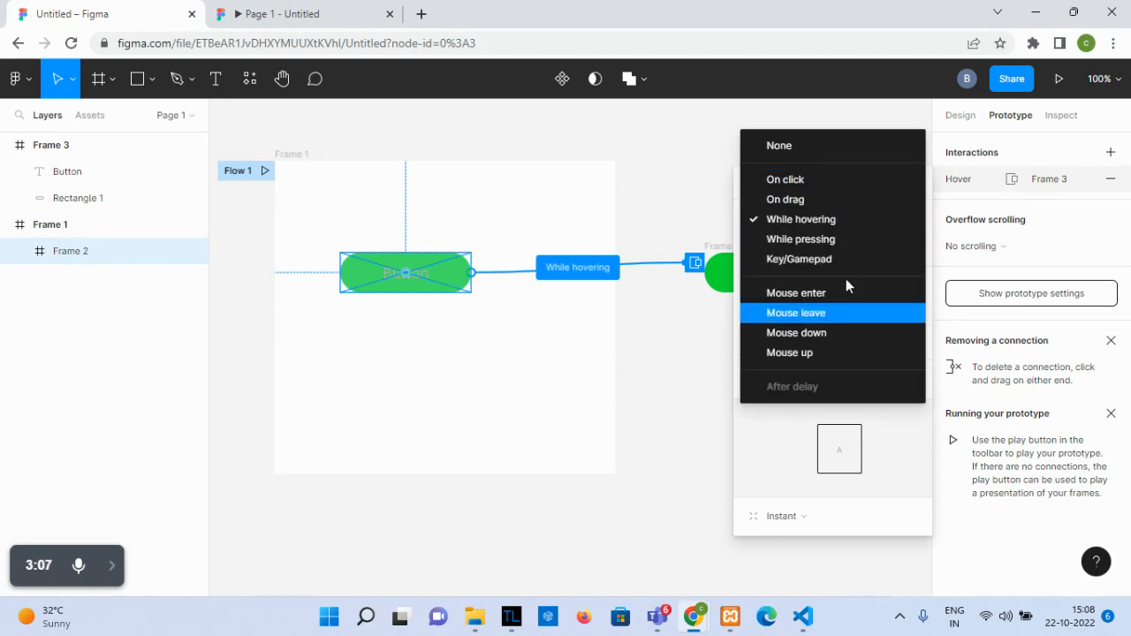
left_click(799, 219)
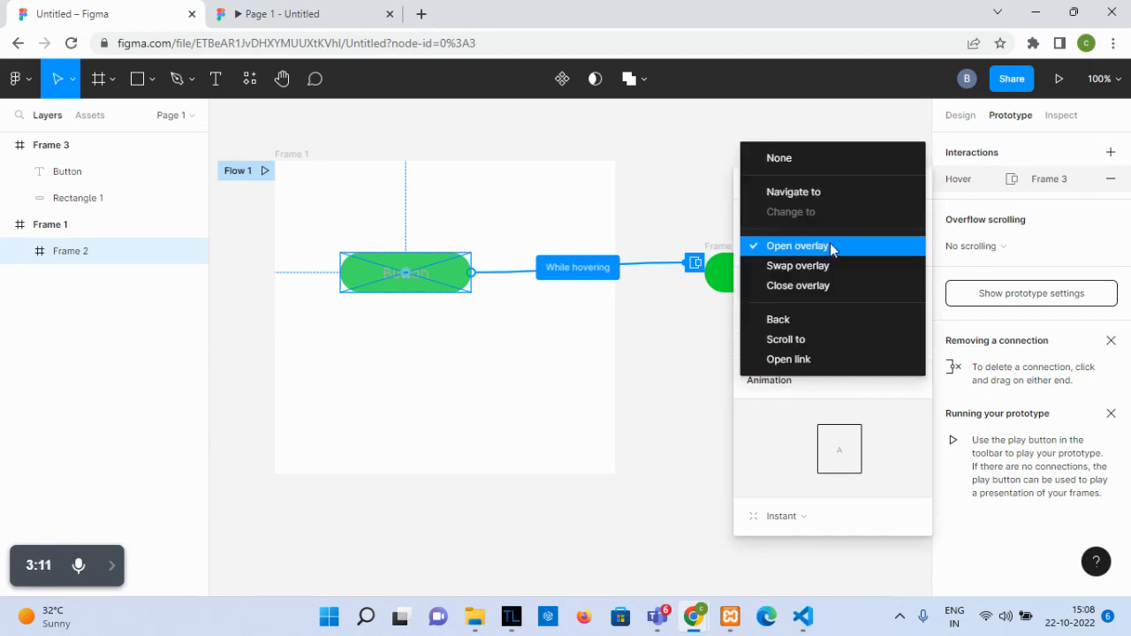
left_click(795, 246)
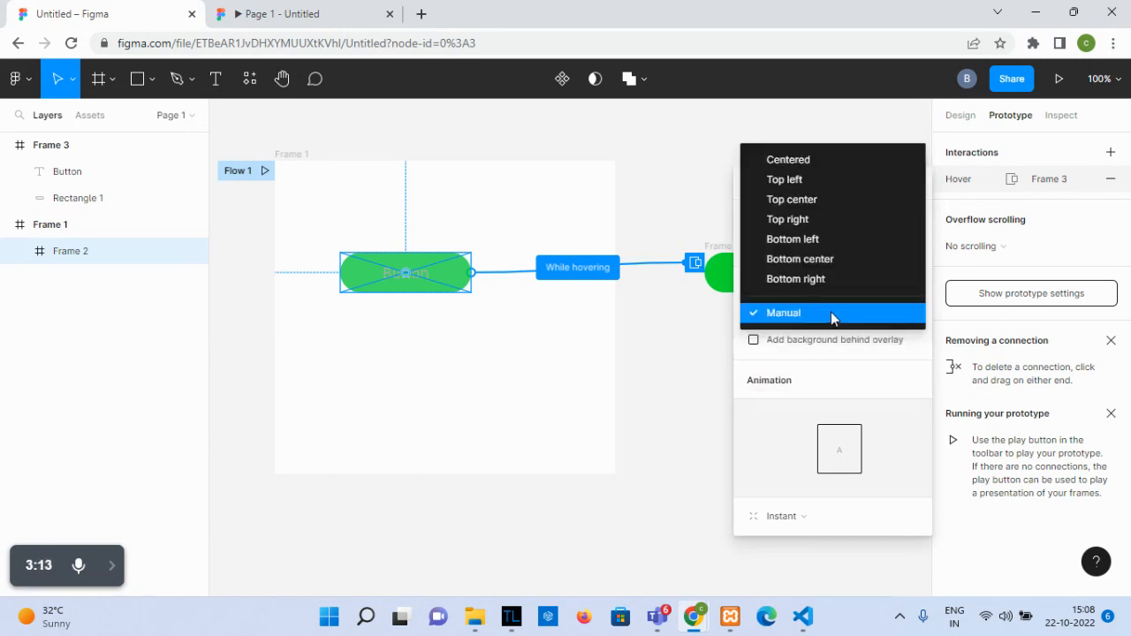
left_click(783, 313)
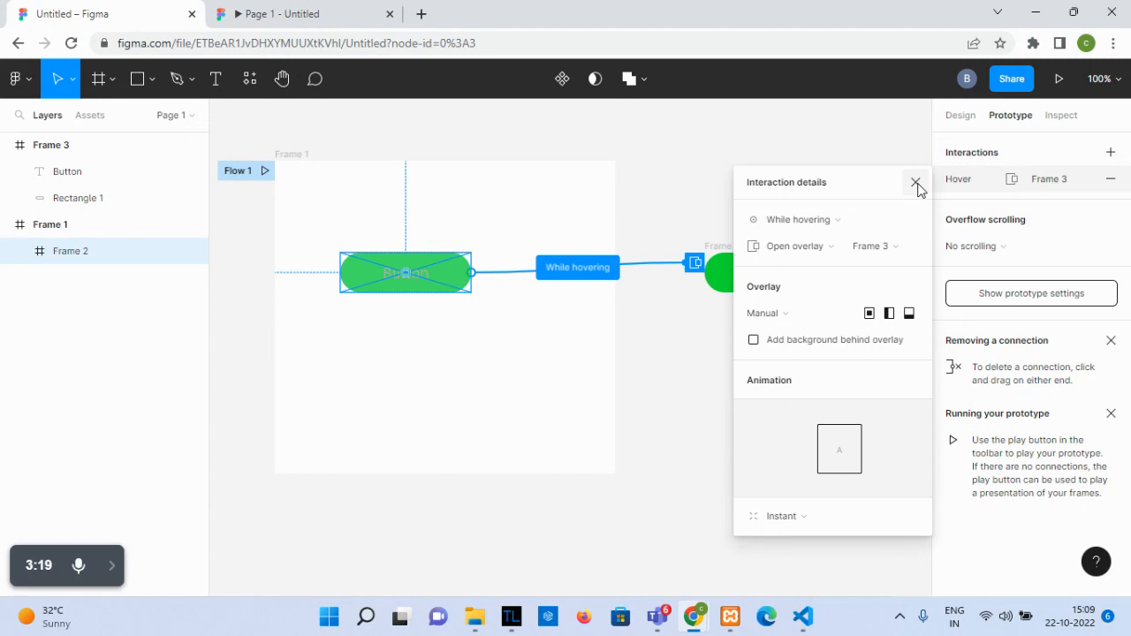
left_click(917, 182)
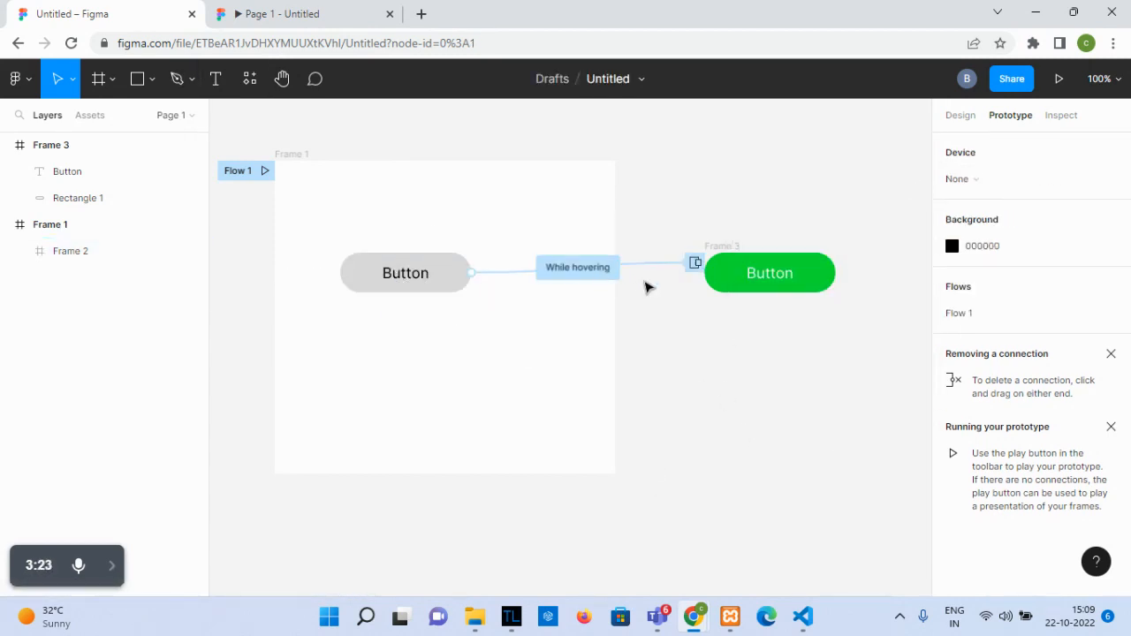
Replay the prototype and hover the Button to watch it turn green
left_click(1060, 78)
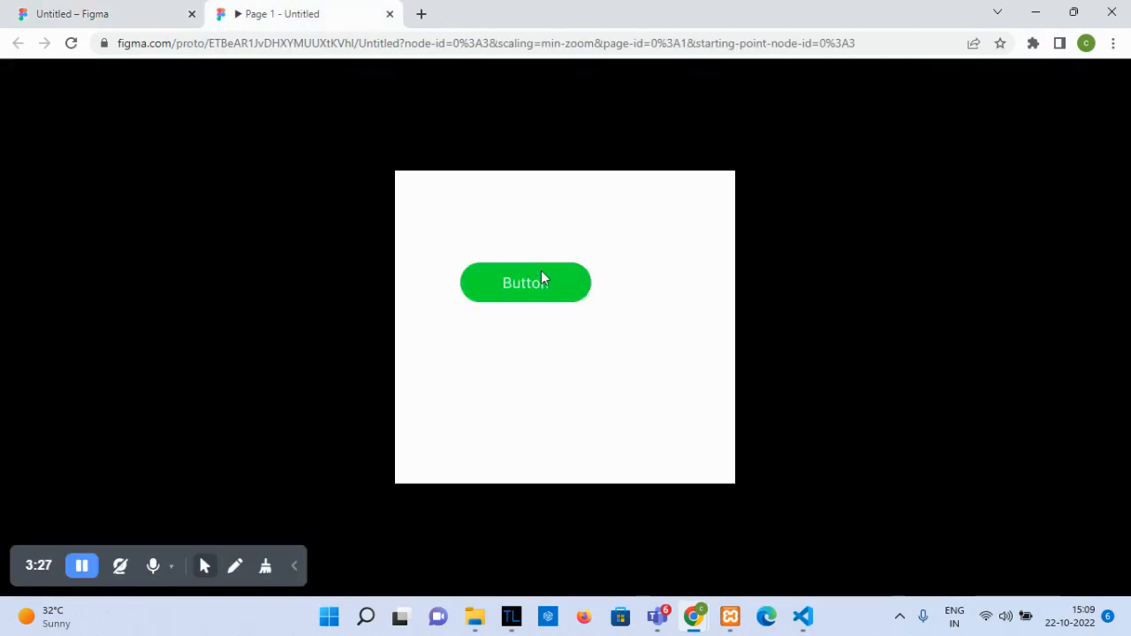
left_click(525, 282)
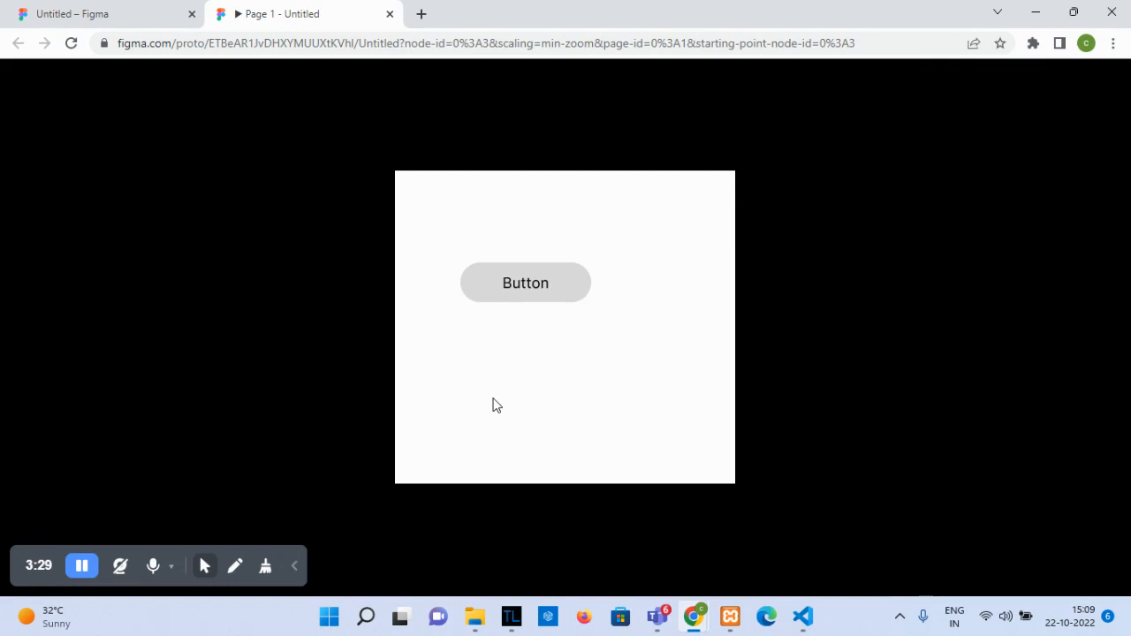